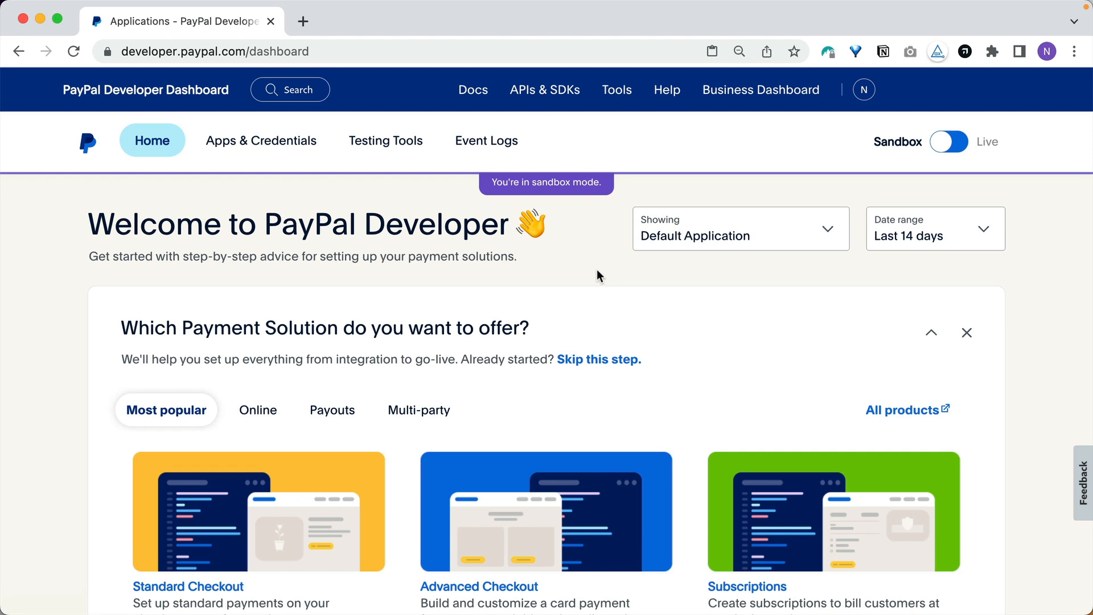
- Open the Apps & Credentials page to see the three existing sandbox REST API apps
{"action": "left_click", "coordinate": [262, 140]}
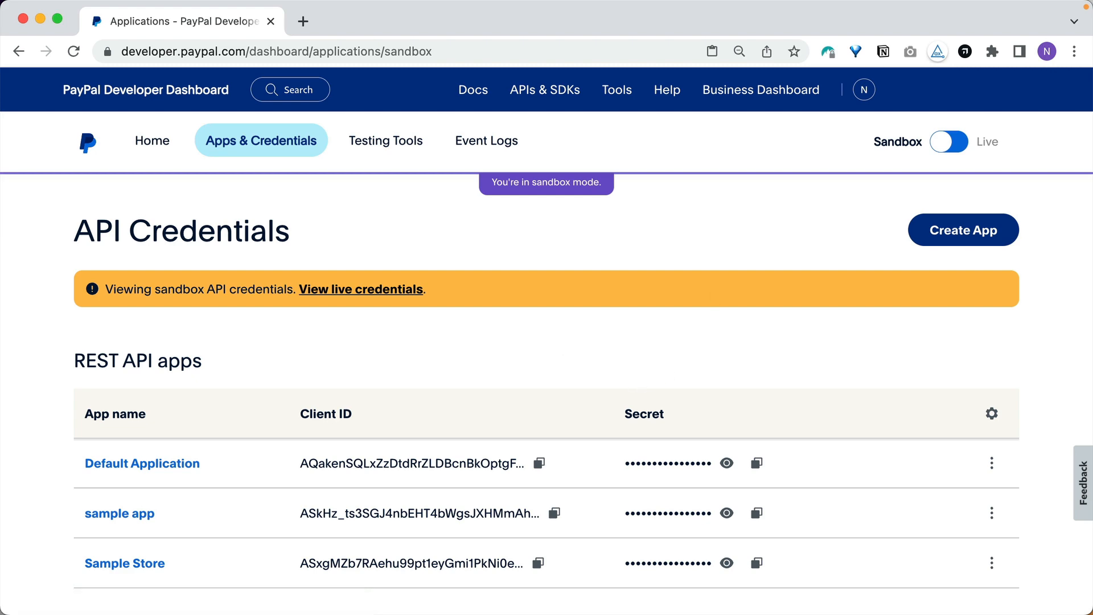
- Create a new Merchant app named 'Sample Store 2'
{"action": "left_click", "coordinate": [963, 229]}
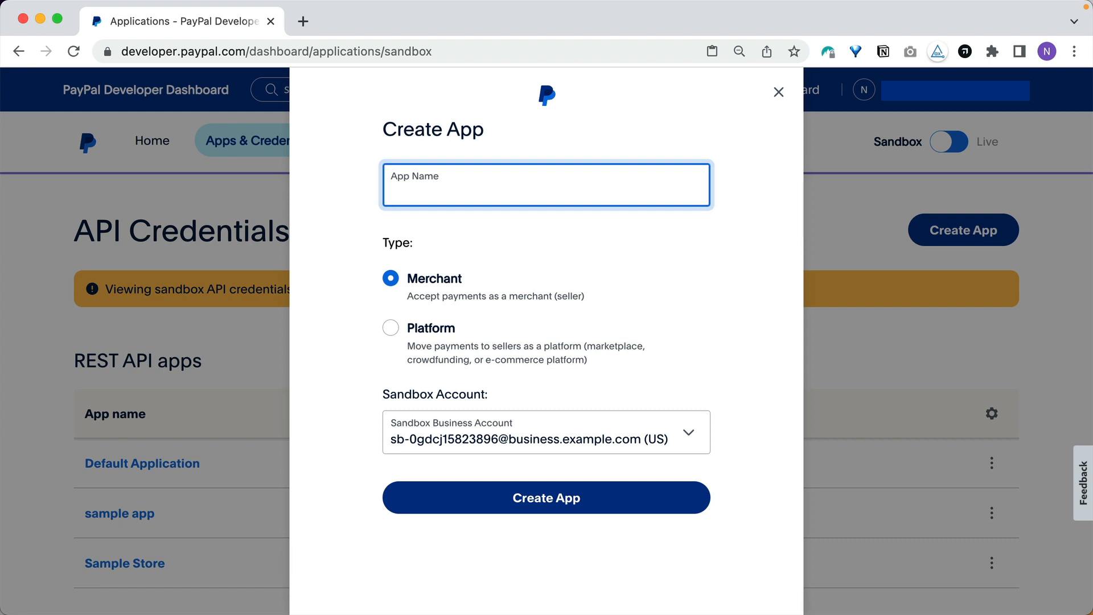
{"action": "mouse_move", "coordinate": [656, 245]}
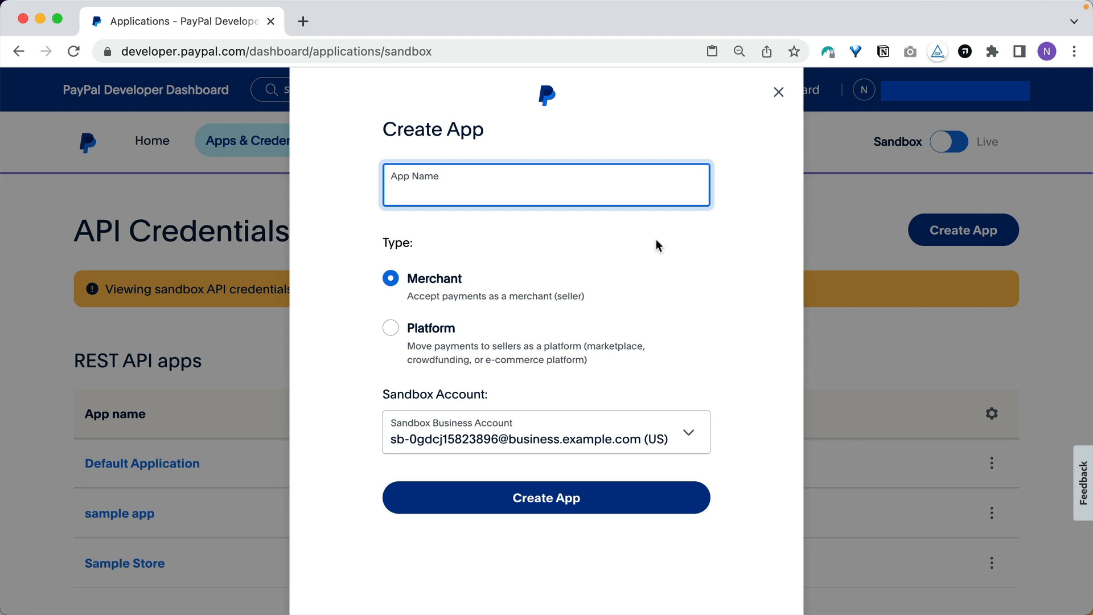
{"action": "type", "text": "Sample Store 2"}
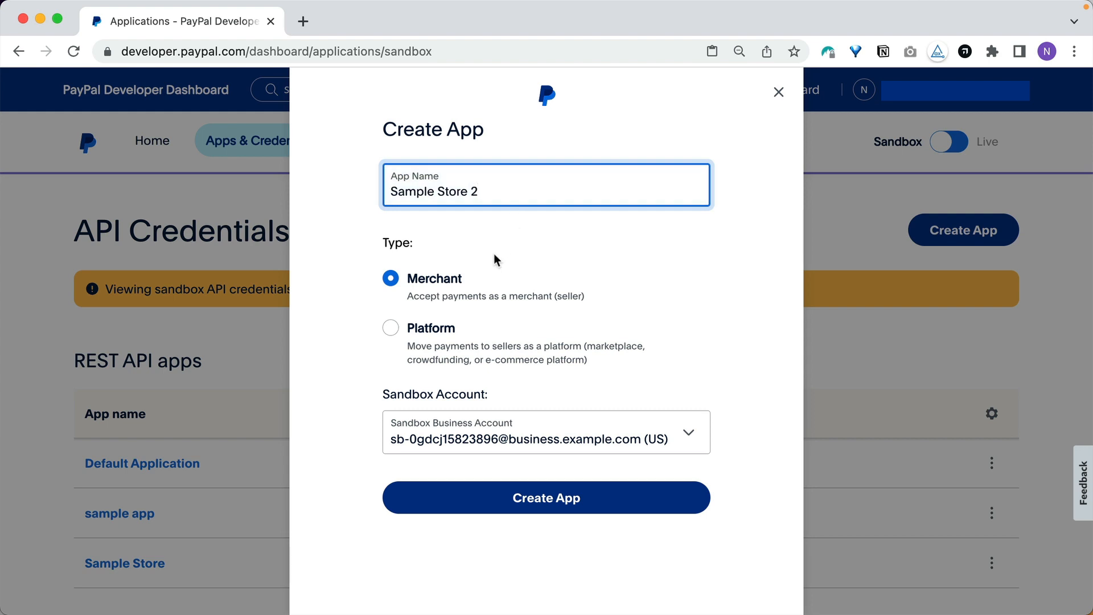
{"action": "mouse_move", "coordinate": [444, 308]}
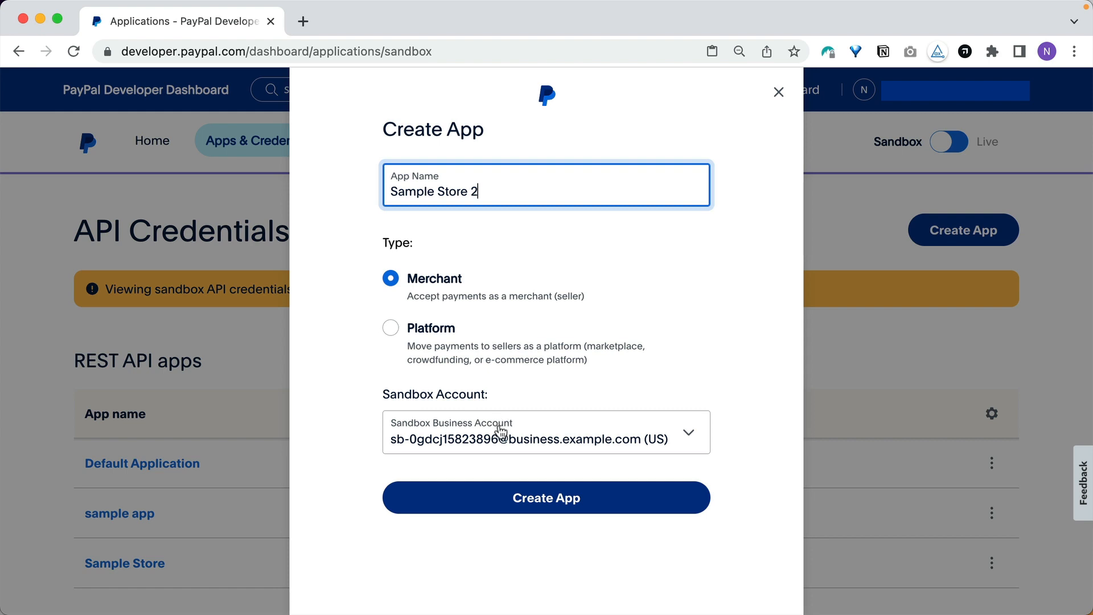
{"action": "mouse_move", "coordinate": [662, 448]}
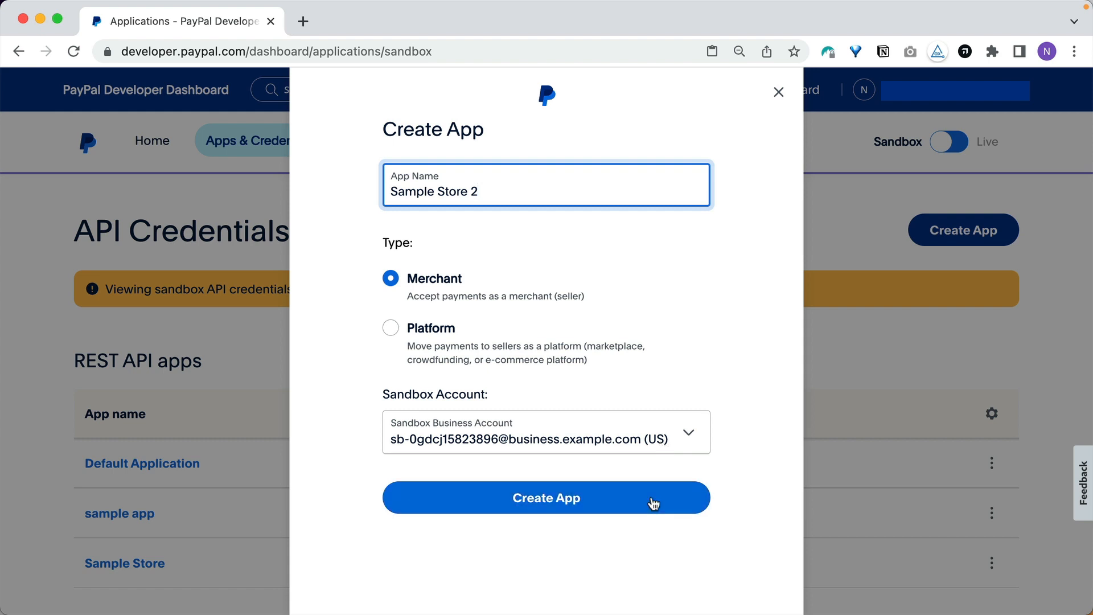
{"action": "left_click", "coordinate": [546, 497]}
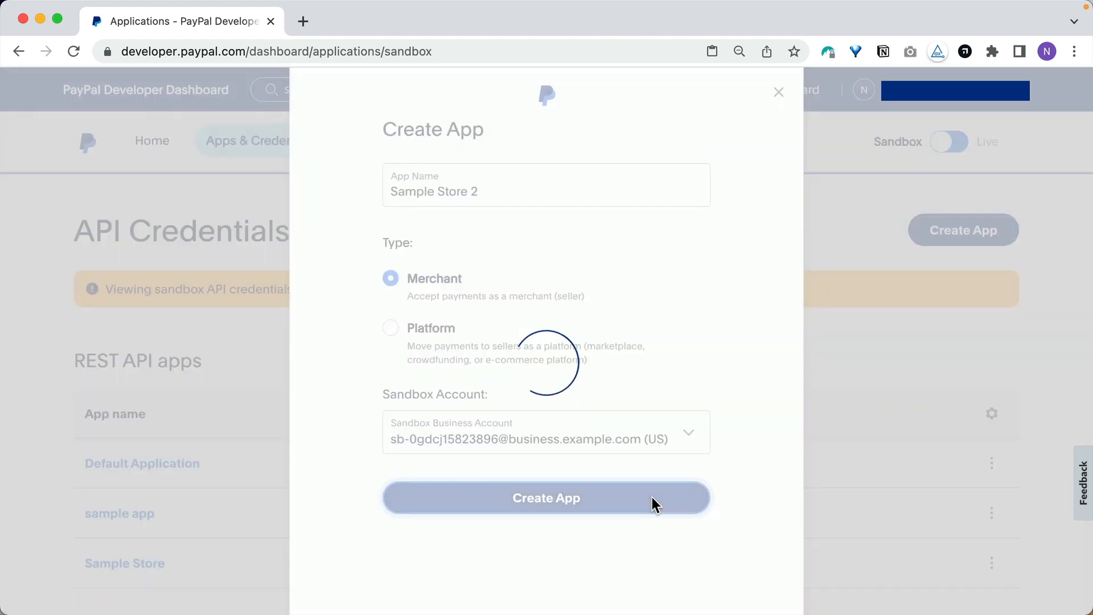
- Review Sample Store 2's sandbox client ID, secret key, account info and enabled features
{"action": "left_click", "coordinate": [546, 497]}
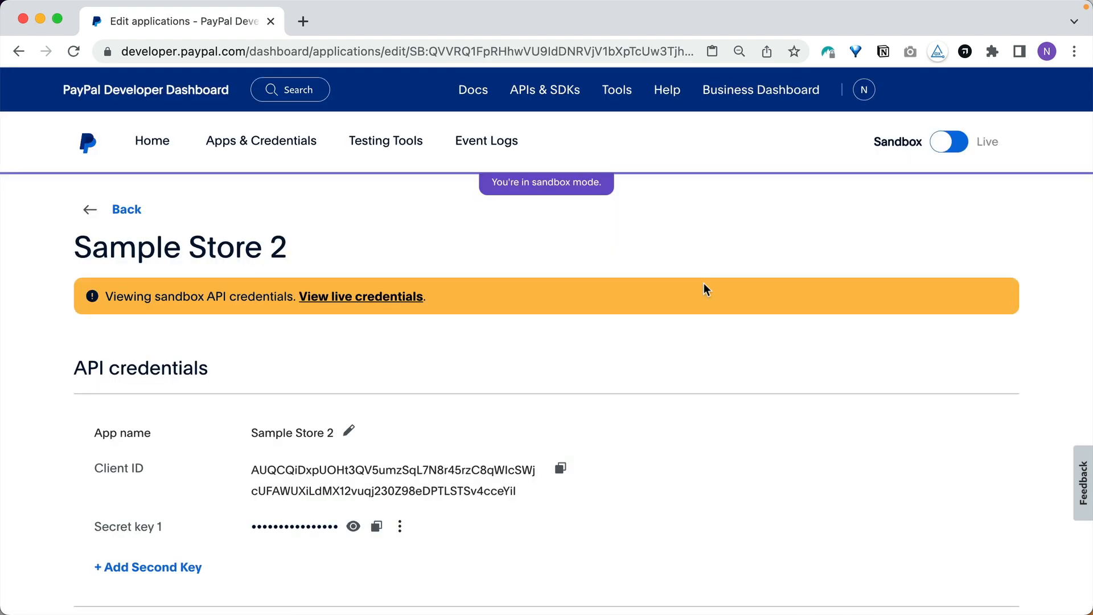
{"action": "scroll", "scroll_direction": "down", "scroll_amount": 3}
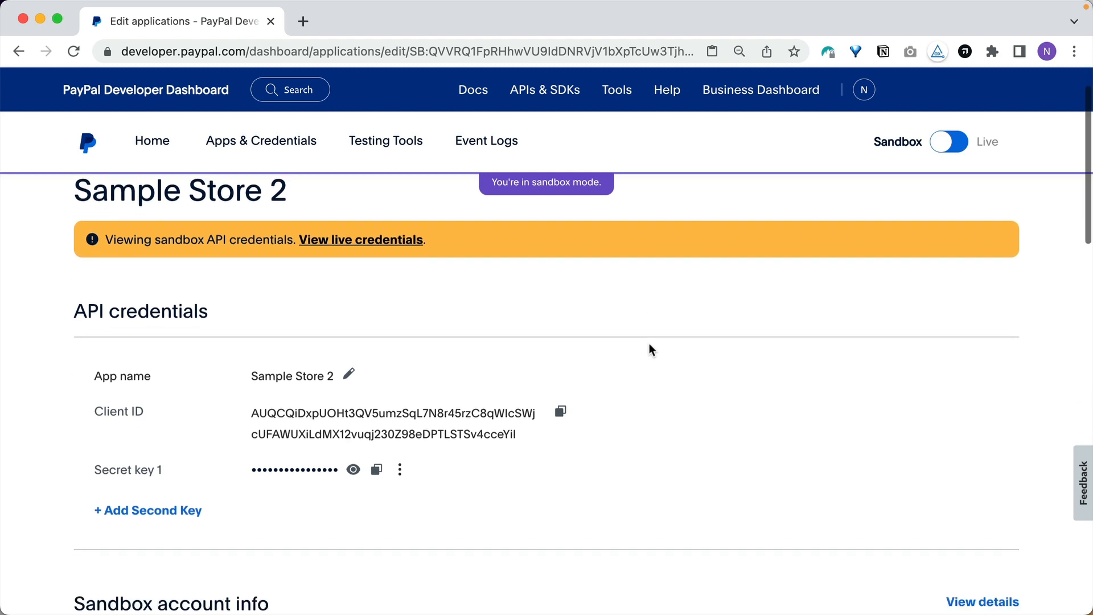
{"action": "scroll", "scroll_direction": "down", "scroll_amount": 3}
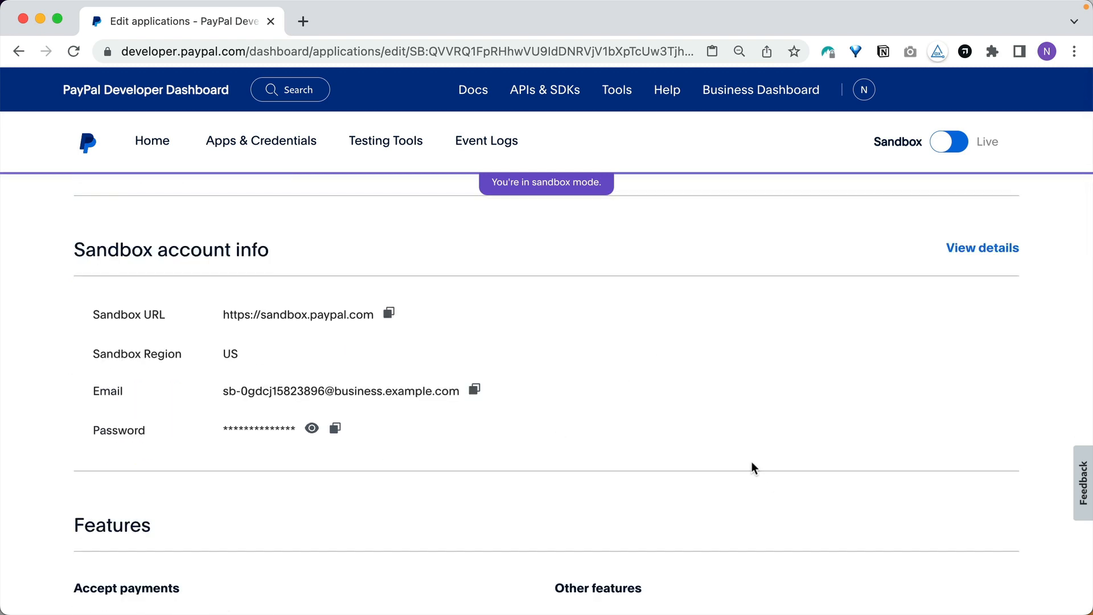
{"action": "scroll", "scroll_direction": "down", "scroll_amount": 3}
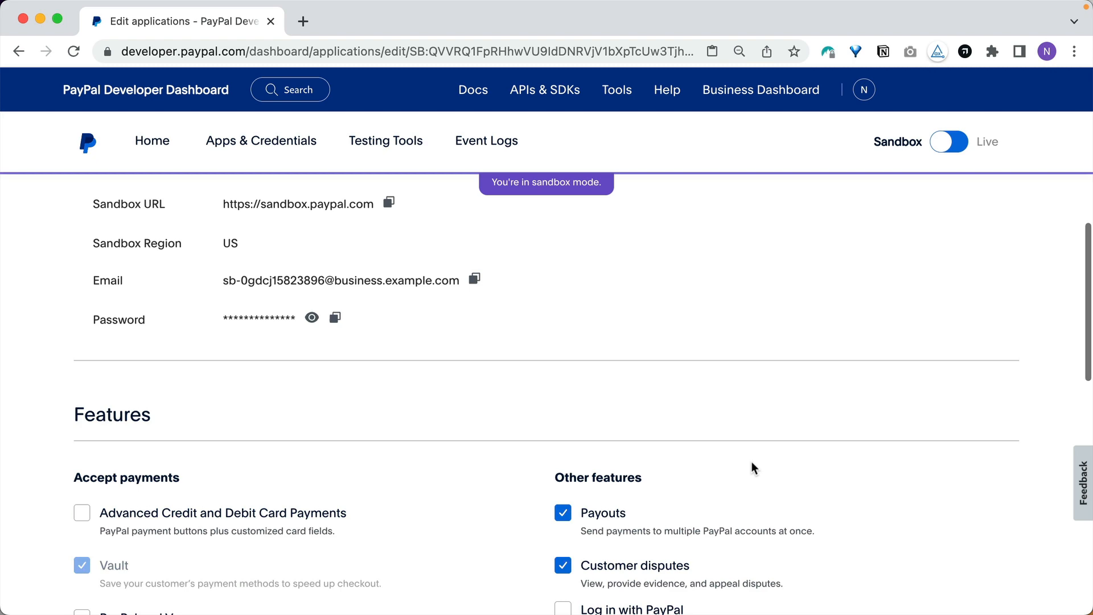
{"action": "scroll", "scroll_direction": "down", "scroll_amount": 3}
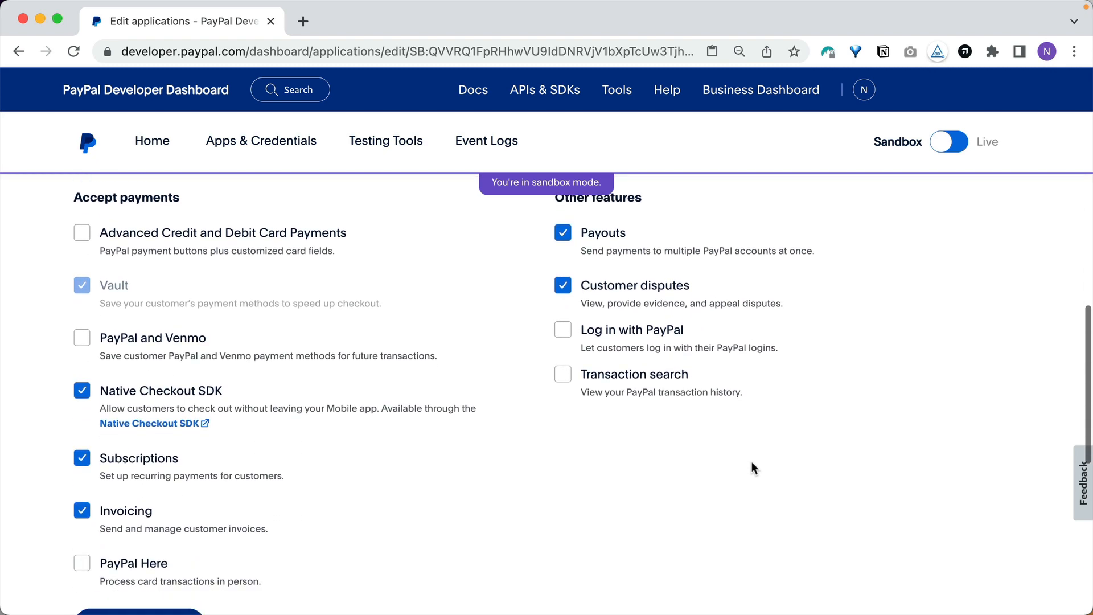
{"action": "scroll", "scroll_direction": "down", "scroll_amount": 3}
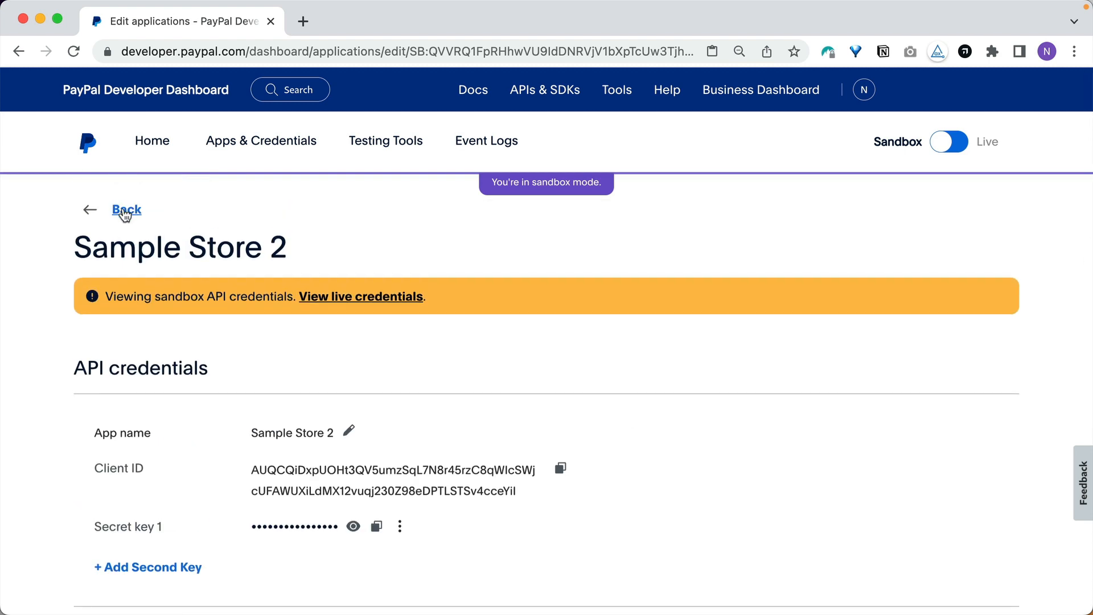
- Return to API Credentials and open the Sample Store 2 row's three-dot options menu
{"action": "left_click", "coordinate": [127, 210]}
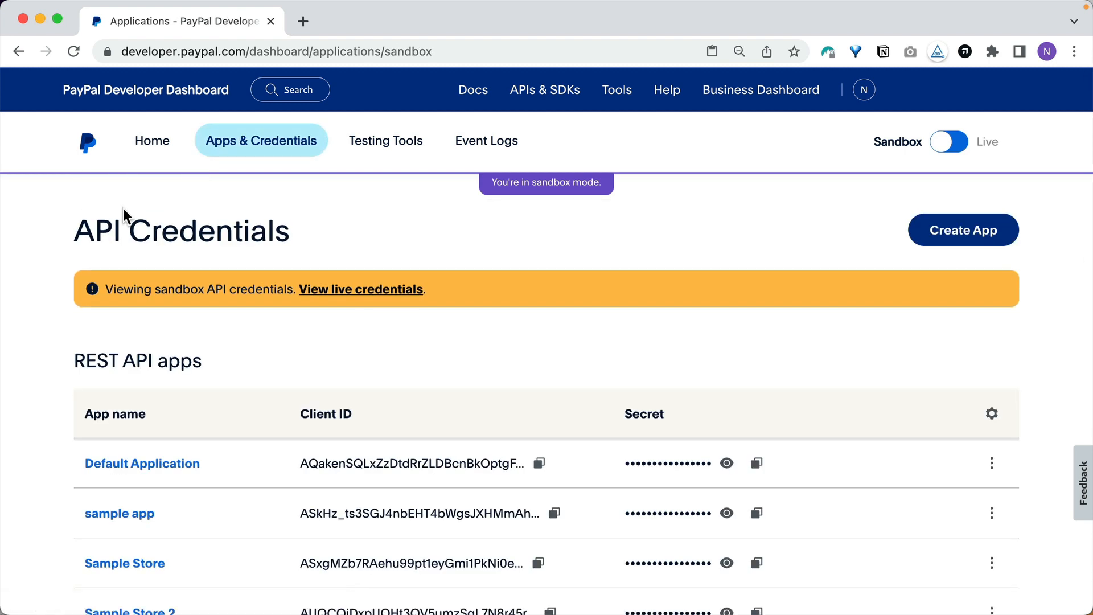
{"action": "mouse_move", "coordinate": [130, 214]}
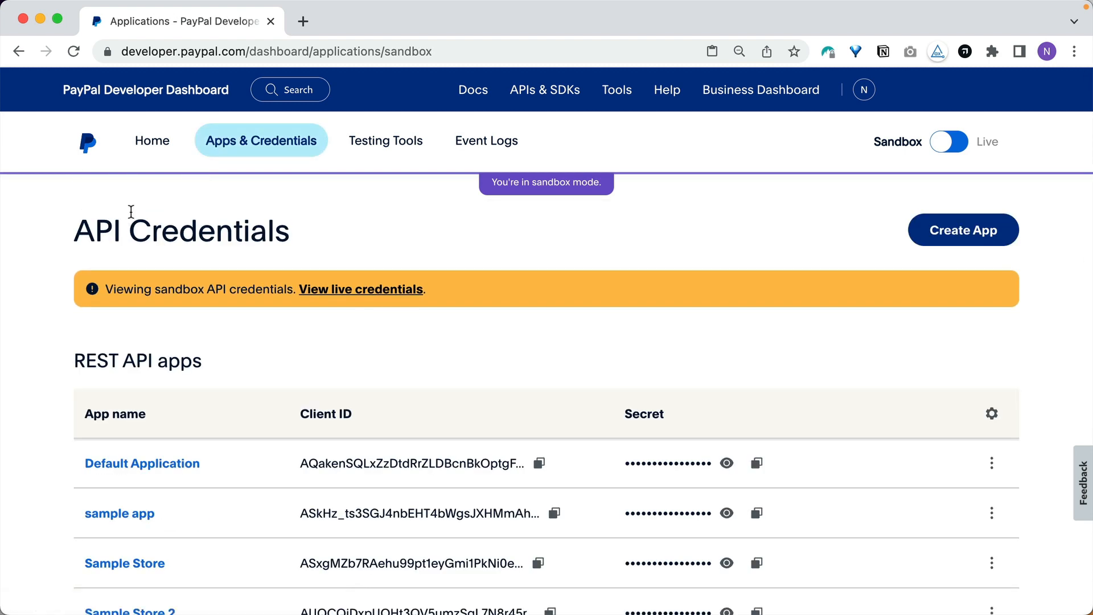
{"action": "mouse_move", "coordinate": [830, 461]}
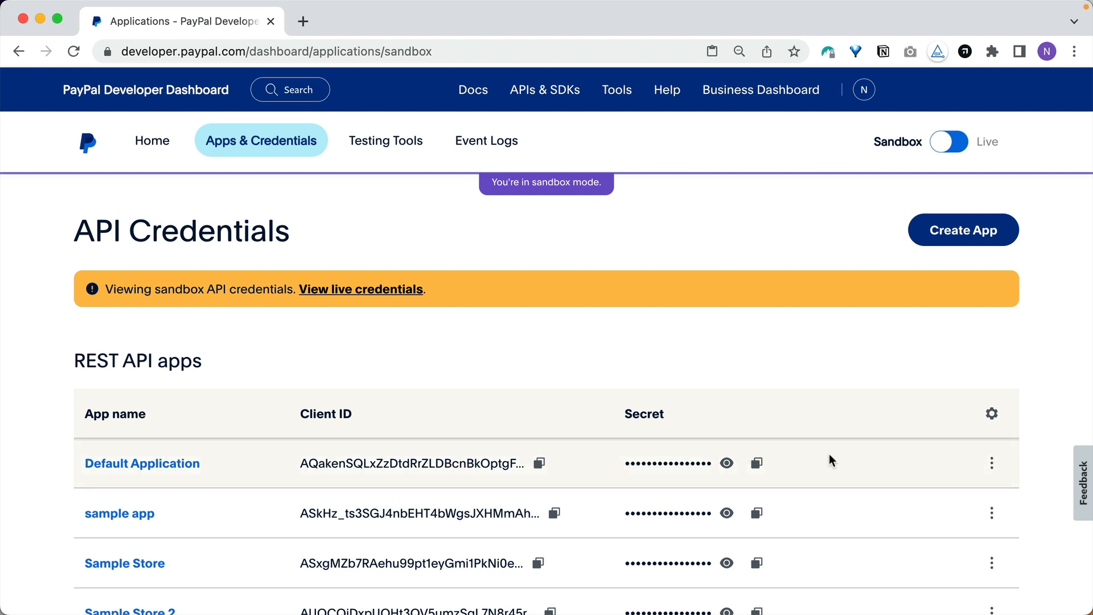
{"action": "scroll", "scroll_direction": "down", "scroll_amount": 3}
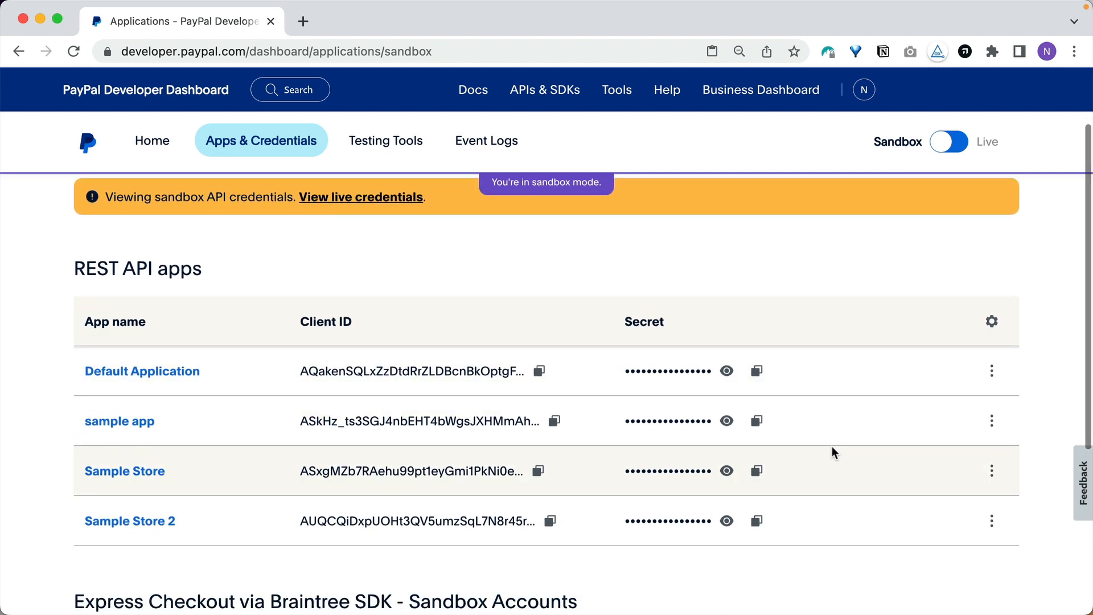
{"action": "left_click", "coordinate": [992, 521]}
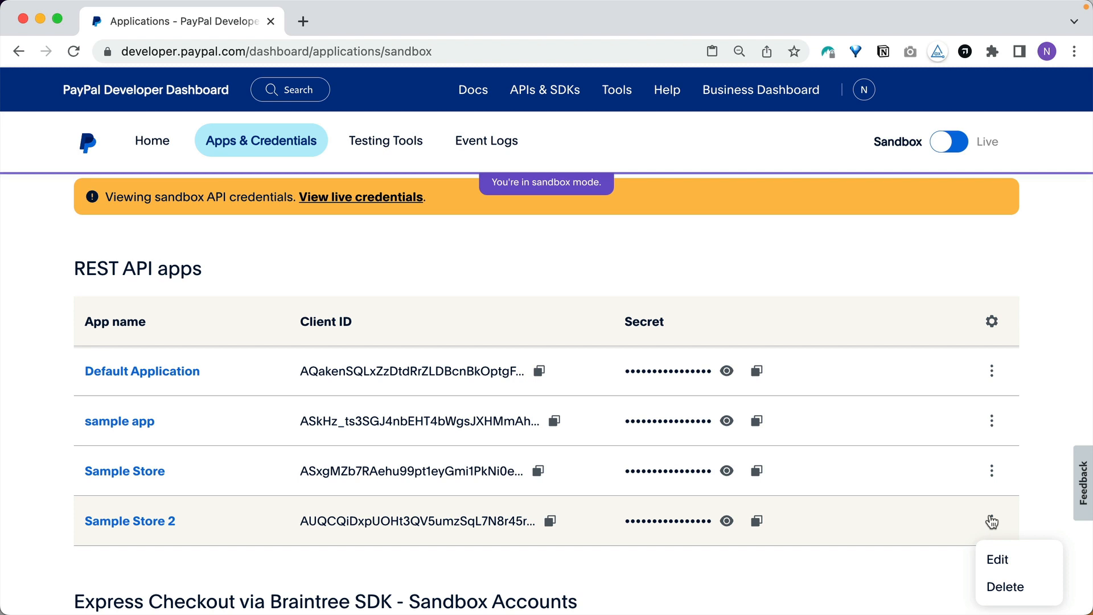